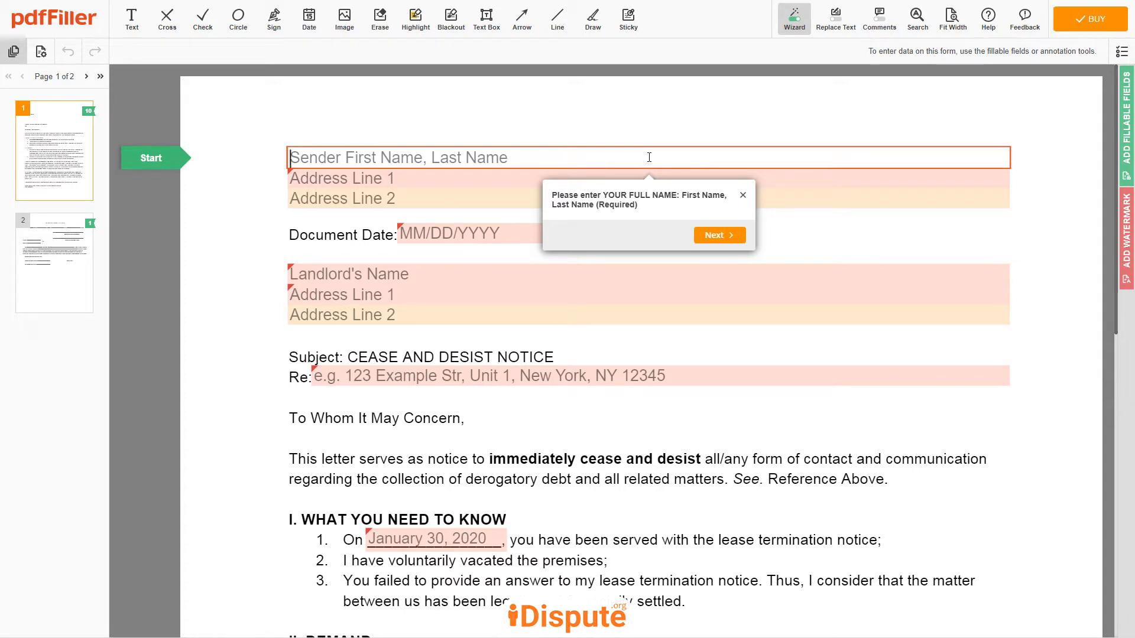
Enter JOHN DOE as the sender's full name and advance to the address line
{"action": "type", "text": "JOHN DOE"}
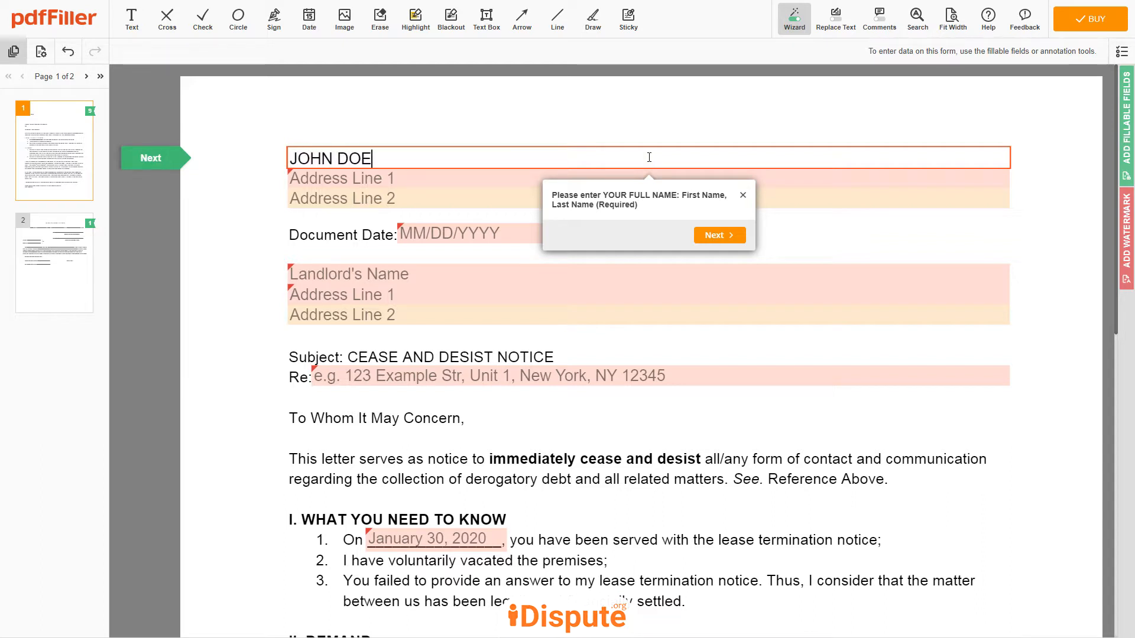
{"action": "left_click", "coordinate": [717, 236]}
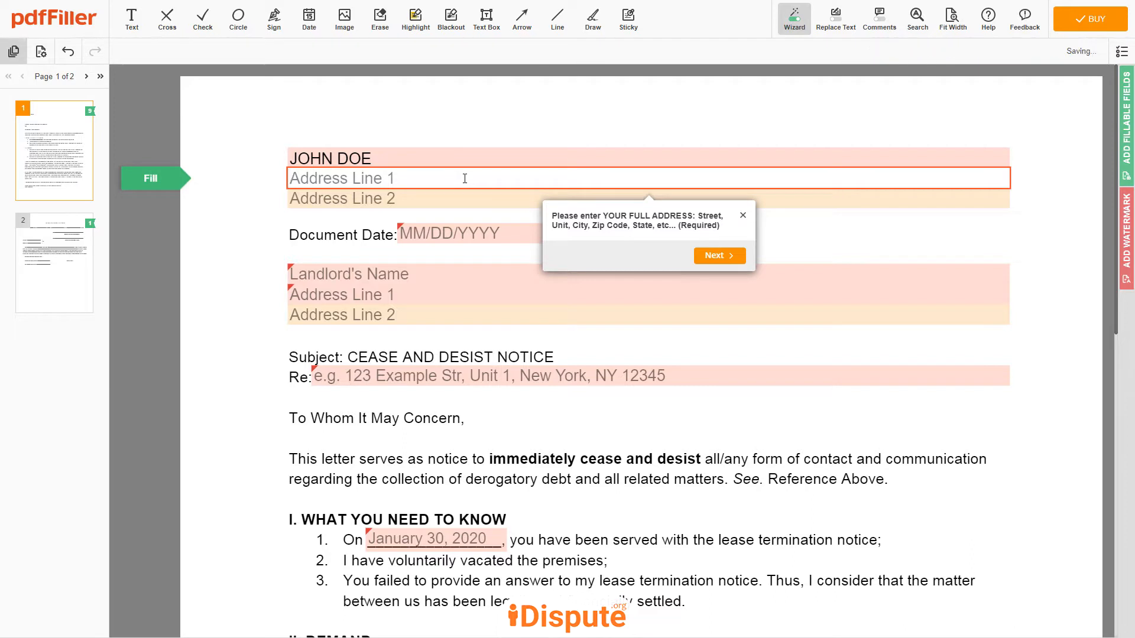
Fill the sender address as 123 EXAMPLE STR, UNIT 1, NEW YORK, NY 12345
{"action": "type", "text": "1"}
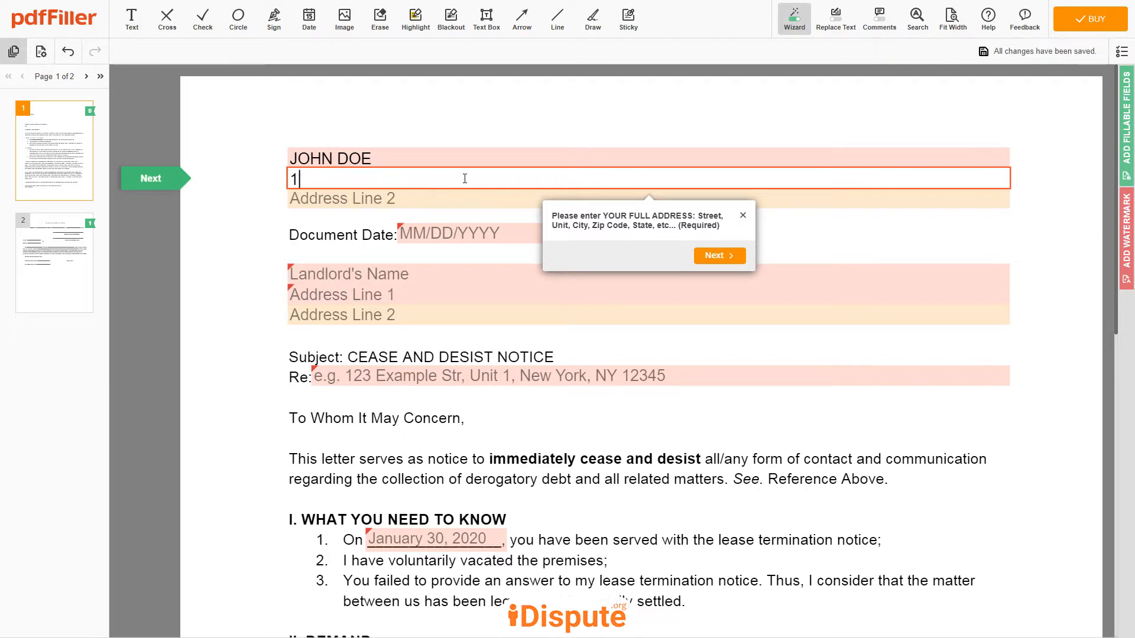
{"action": "type", "text": "23 EXAMPLE S"}
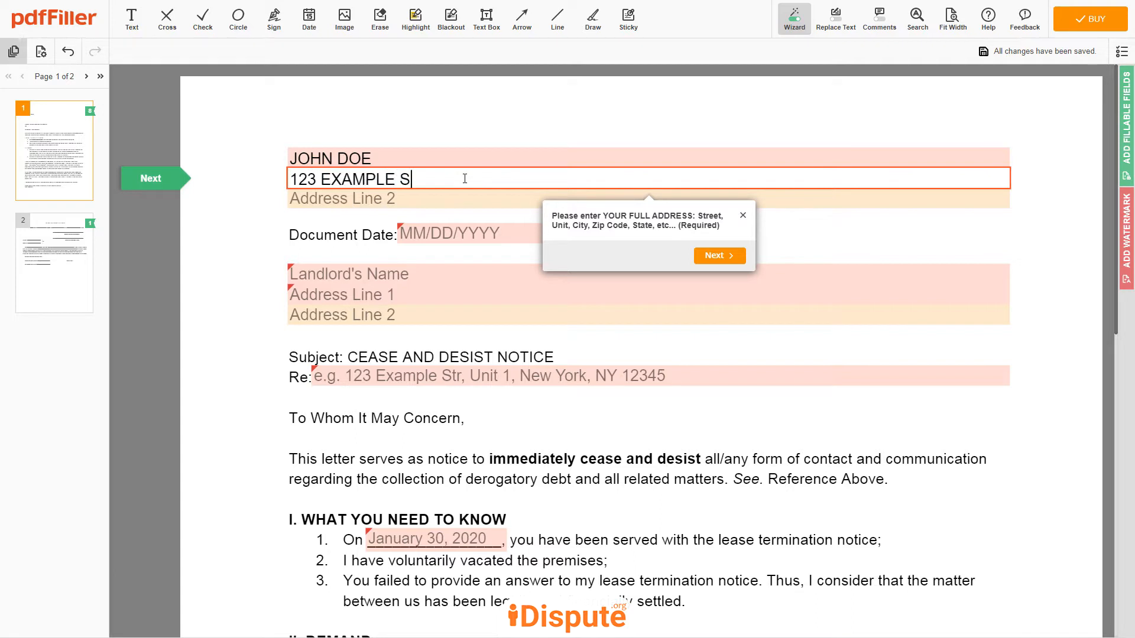
{"action": "type", "text": "TR, UNIT 1"}
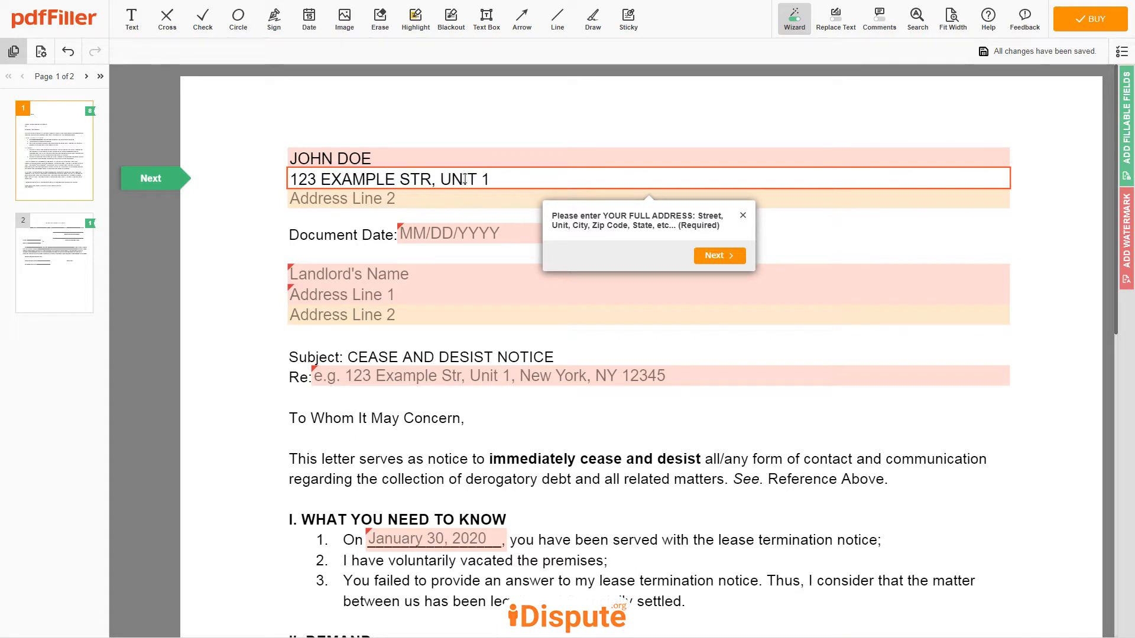
{"action": "type", "text": "NEW YORK, NY 12"}
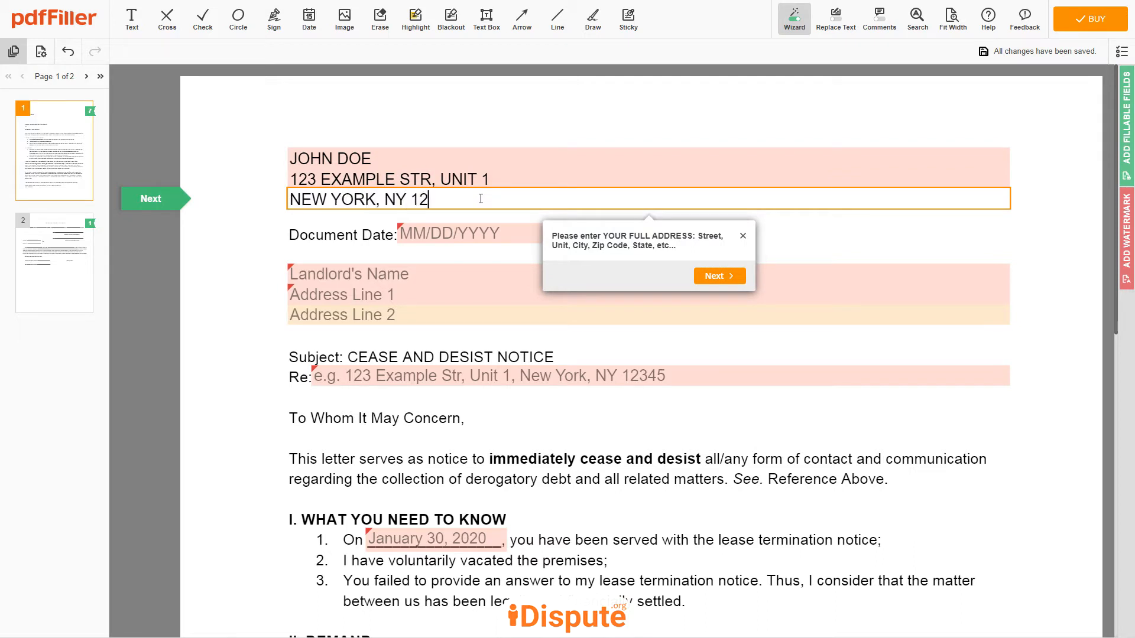
{"action": "type", "text": "345"}
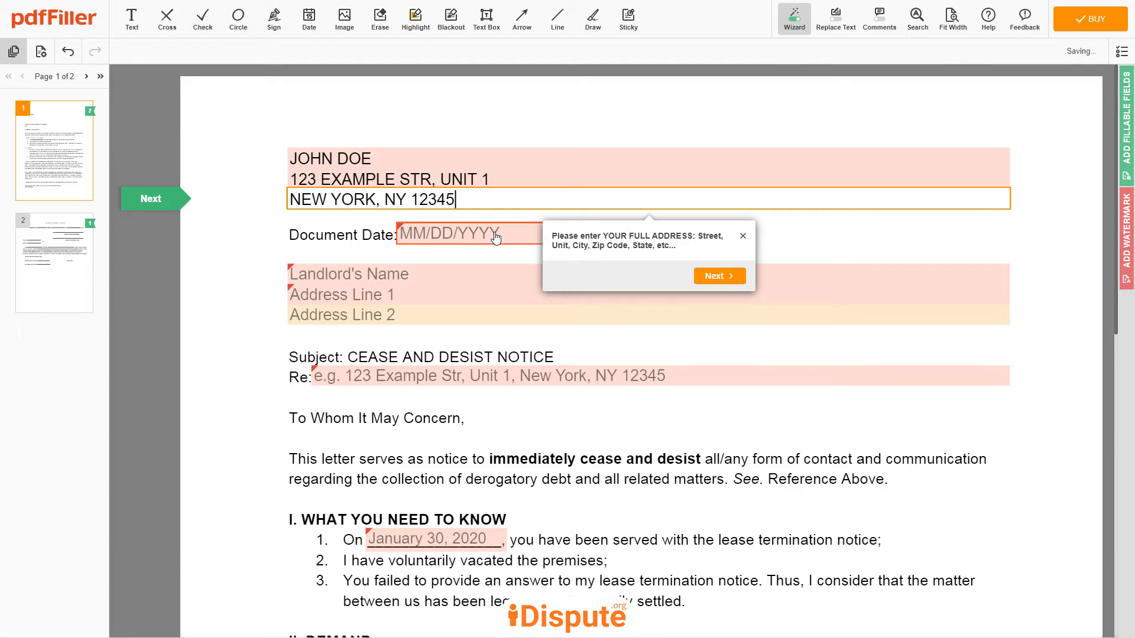
Insert the 07/11/2020 date and fill landlord MET DAQ, P.O. BOX 123, MIAMI, FL 12345
{"action": "left_click", "coordinate": [470, 234]}
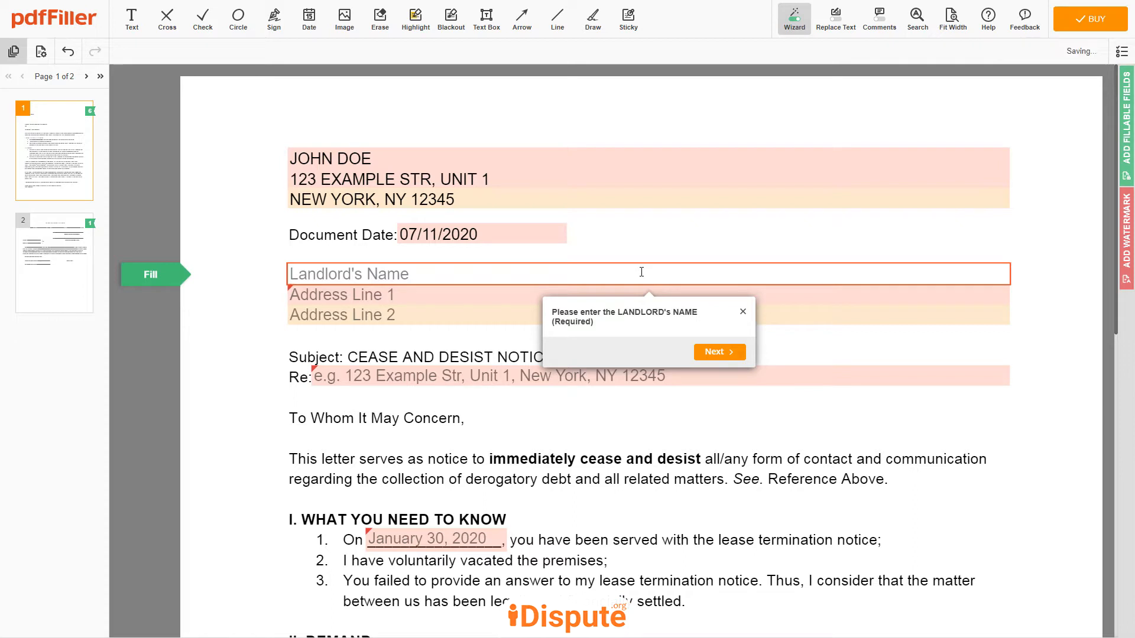
{"action": "type", "text": "MET DAQ"}
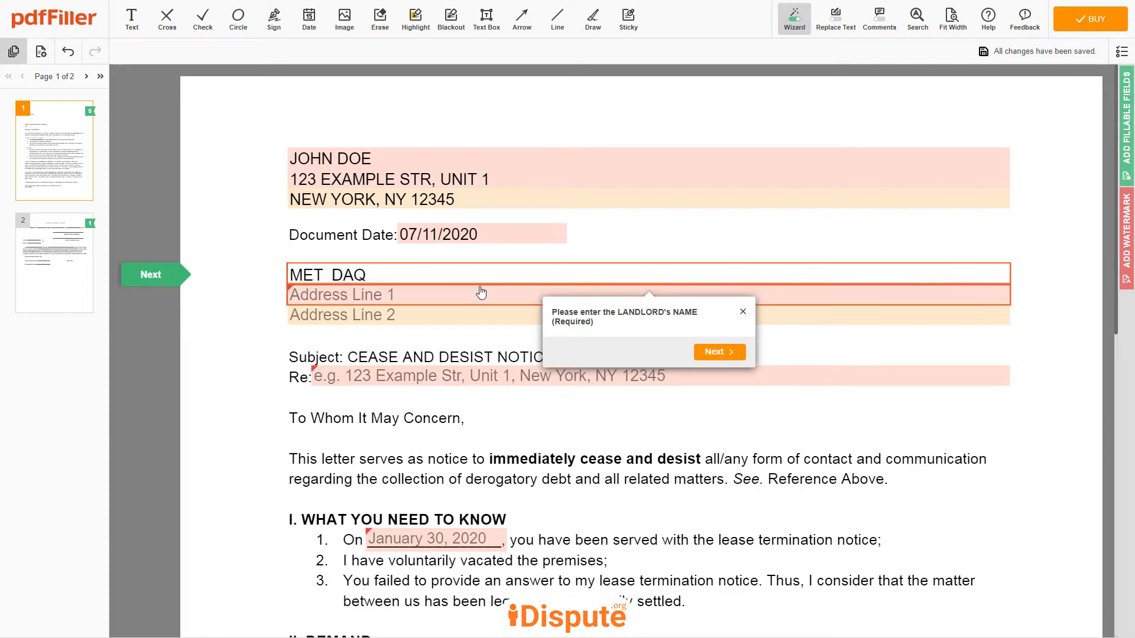
{"action": "type", "text": "P.O. BOX 123"}
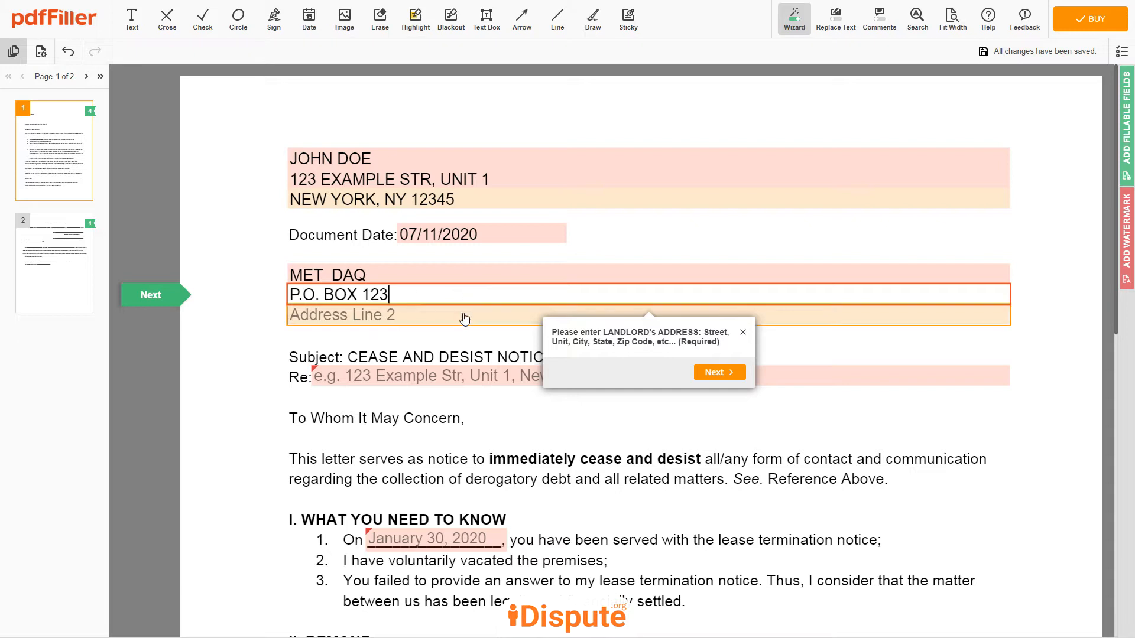
{"action": "type", "text": "MIAMI"}
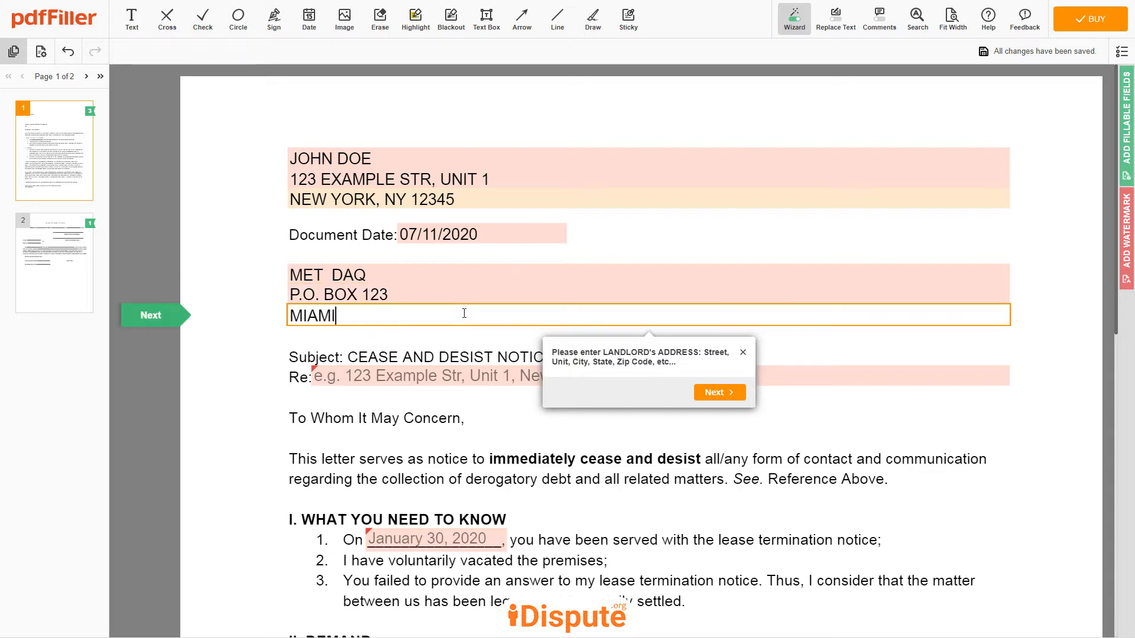
{"action": "type", "text": ", FL 12345"}
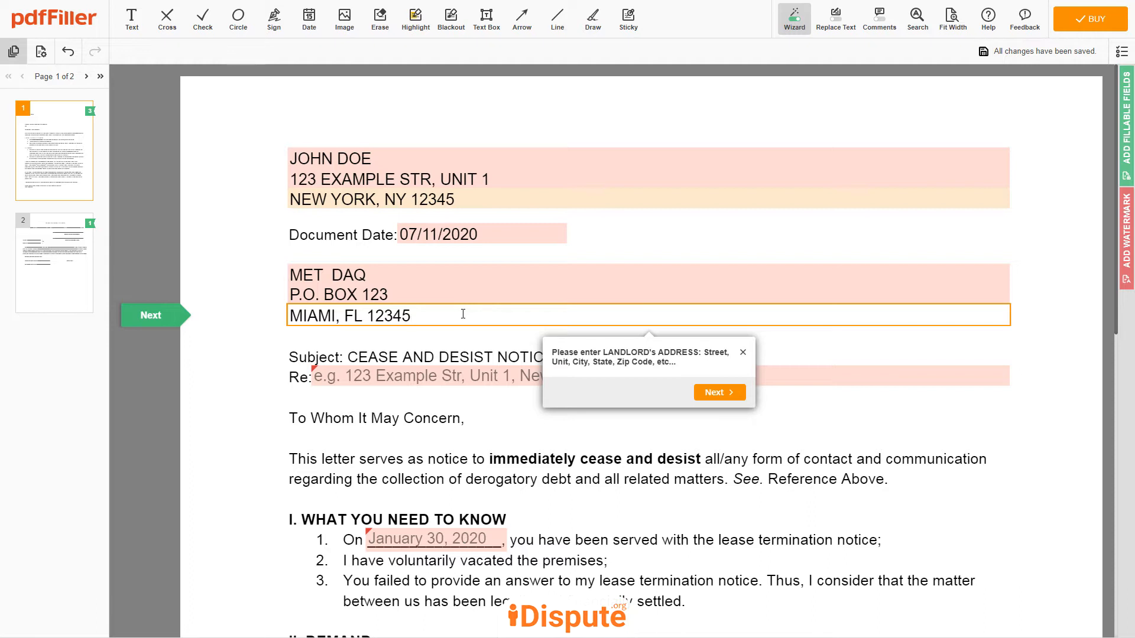
{"action": "left_click", "coordinate": [717, 392]}
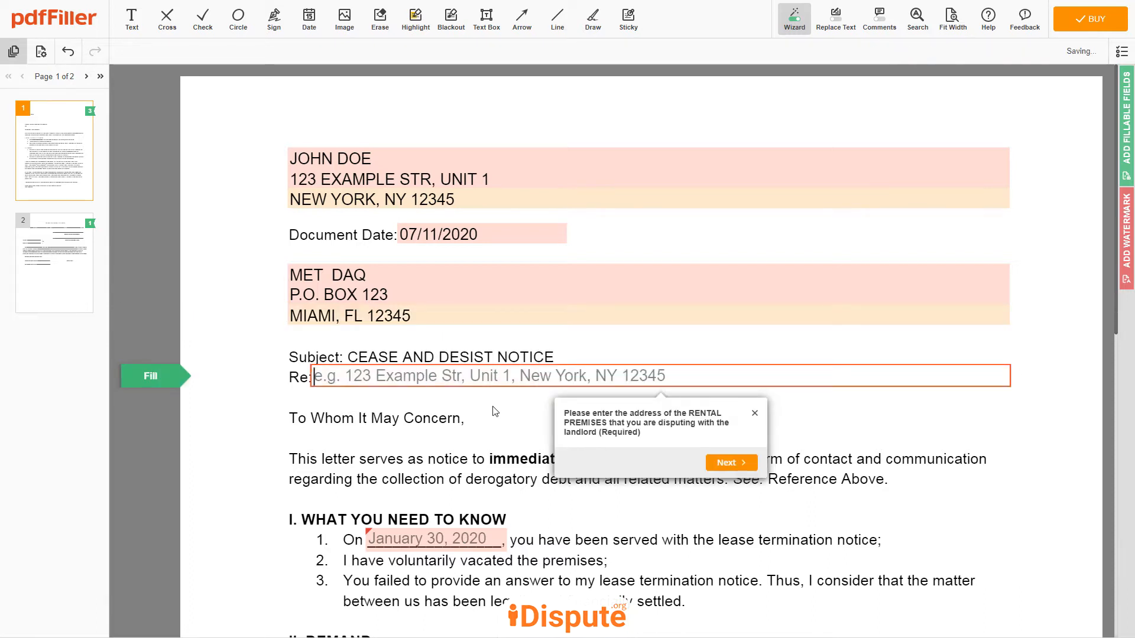
Enter 123 Example Str, Unit 1, New York, NY 12345 as the rental premises on the Re line
{"action": "type", "text": "123"}
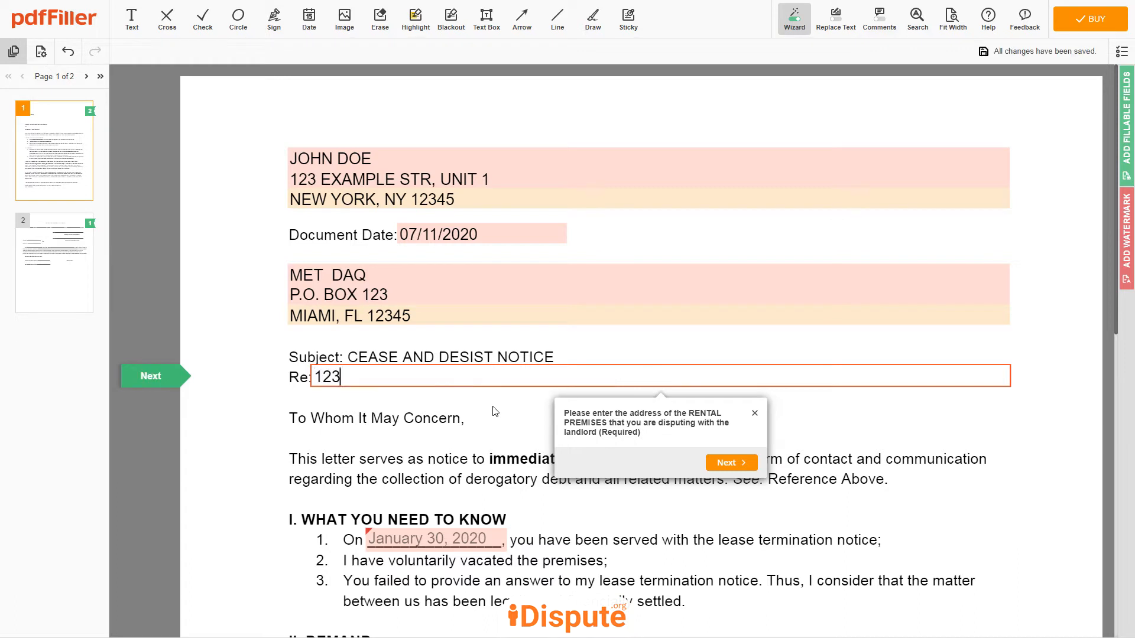
{"action": "type", "text": "Example Str"}
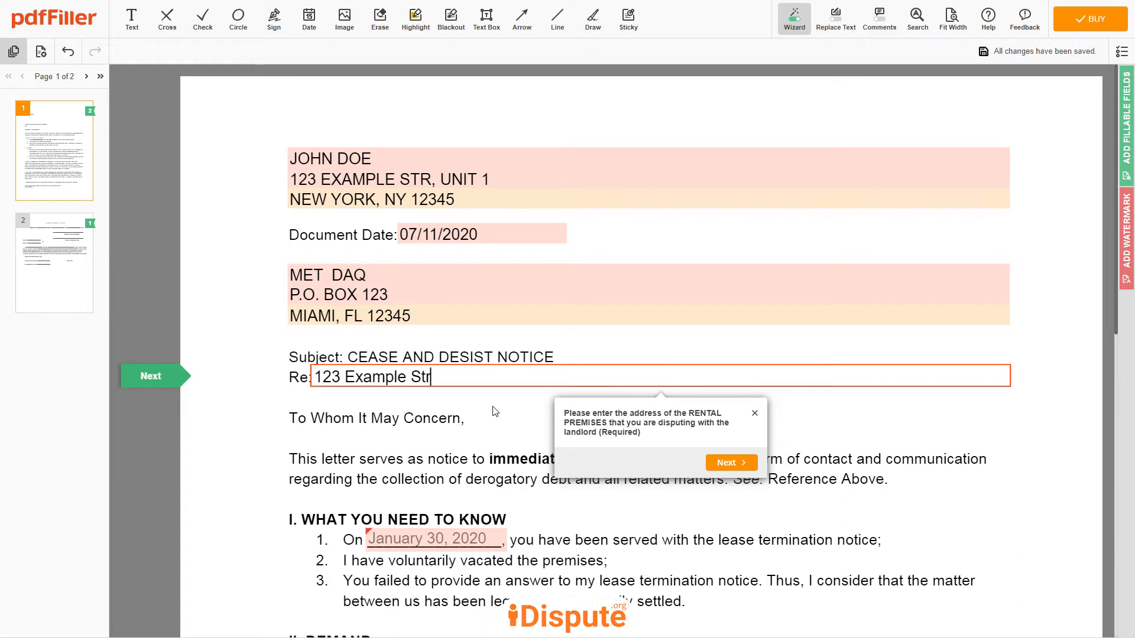
{"action": "type", "text": ", Unit 1, N"}
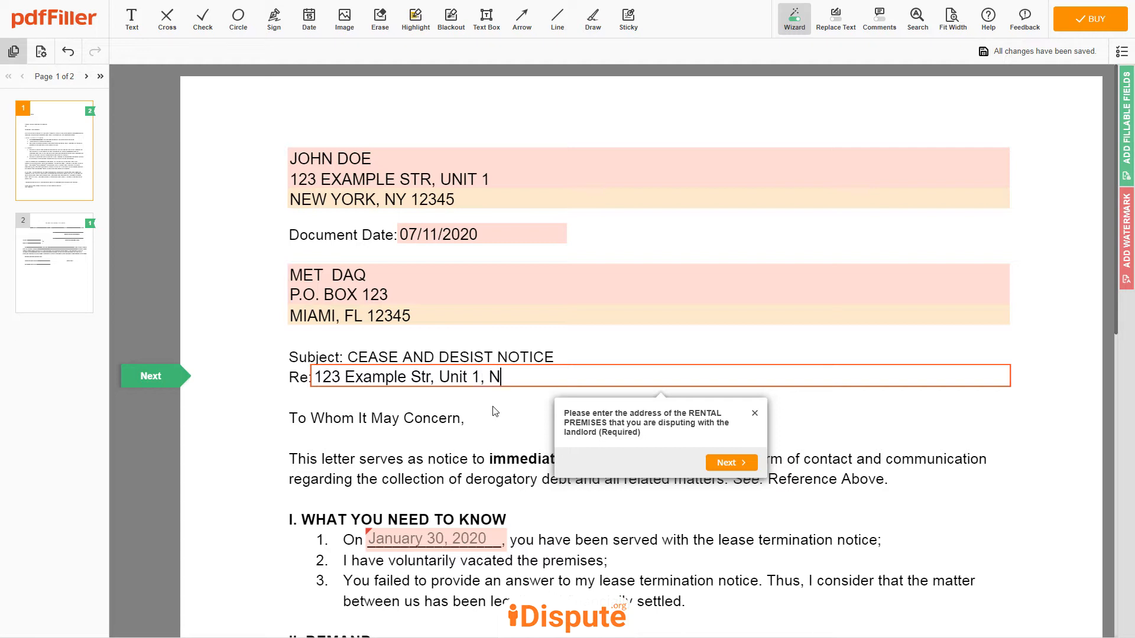
{"action": "type", "text": "ew York,"}
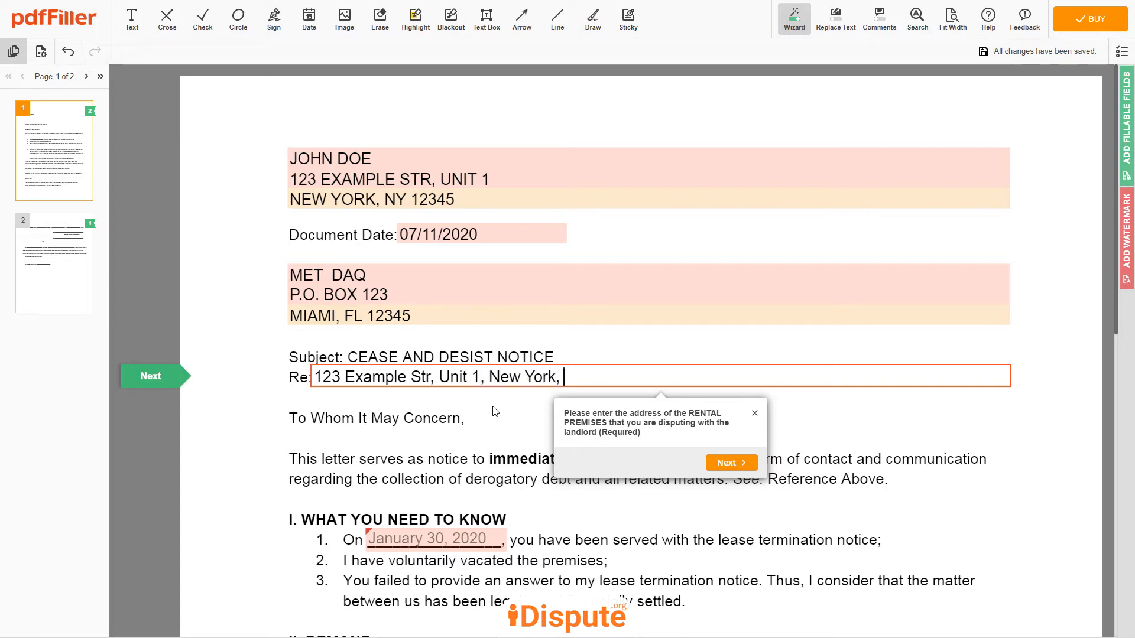
{"action": "type", "text": "NY 1234"}
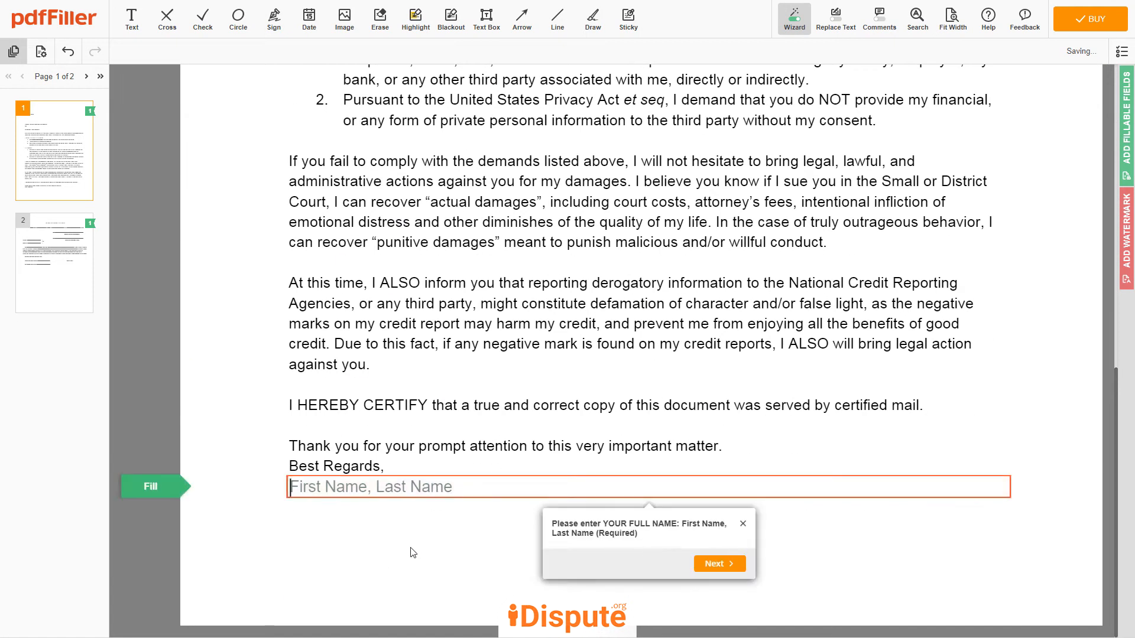
Enter JOHN DOE as the closing signature name and the notary acknowledgement name, finishing the form
{"action": "type", "text": "JOHN DOE"}
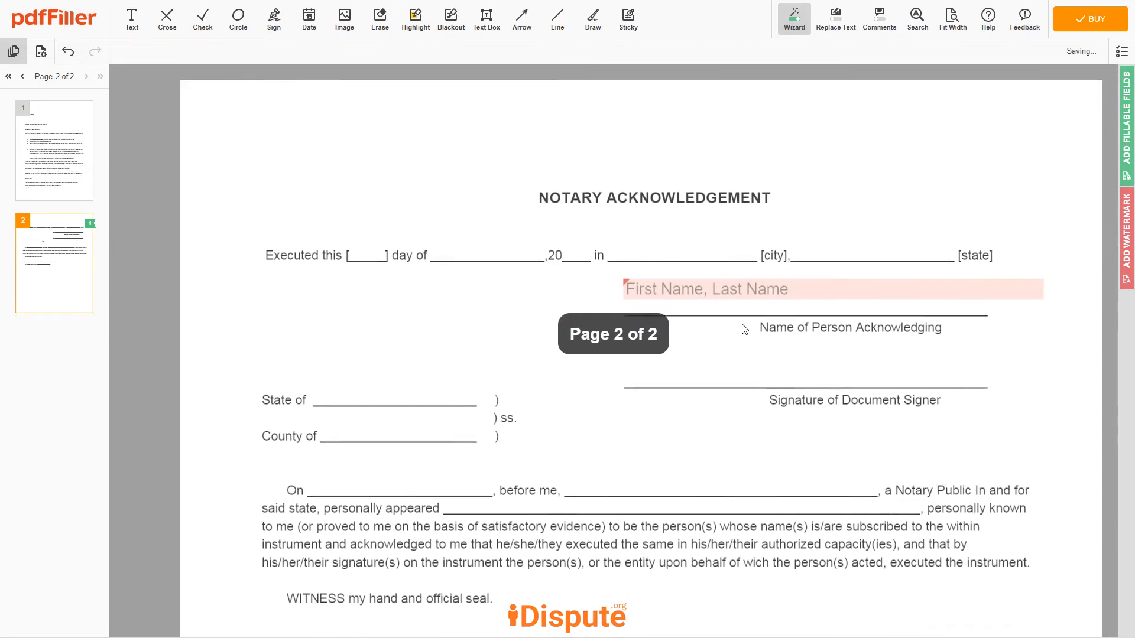
{"action": "left_click", "coordinate": [831, 288]}
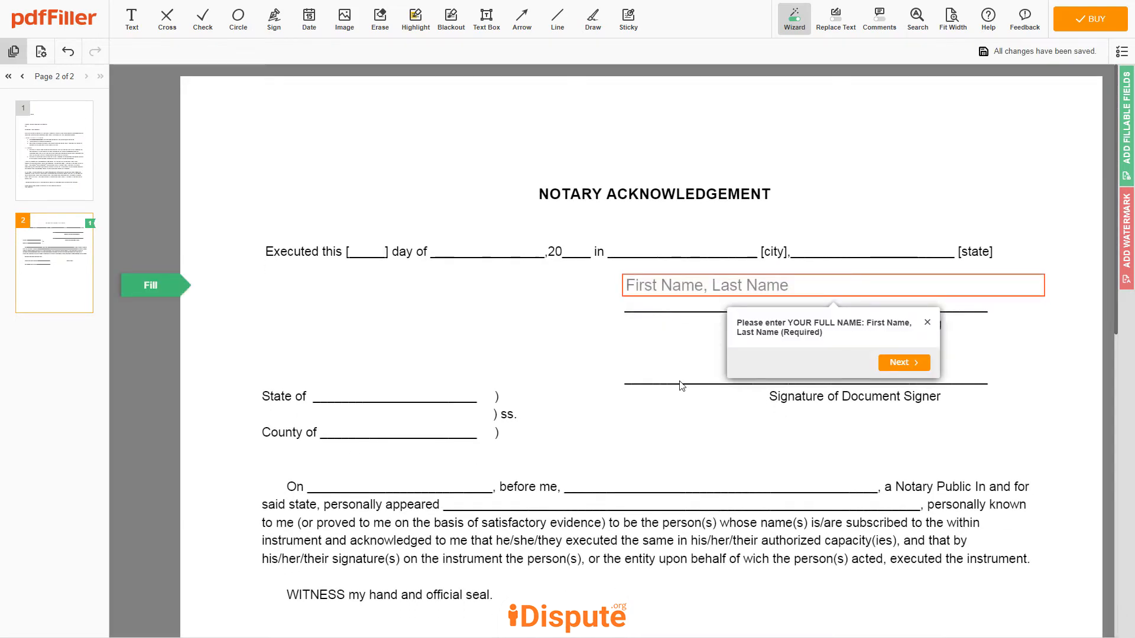
{"action": "type", "text": "JOHN DOE"}
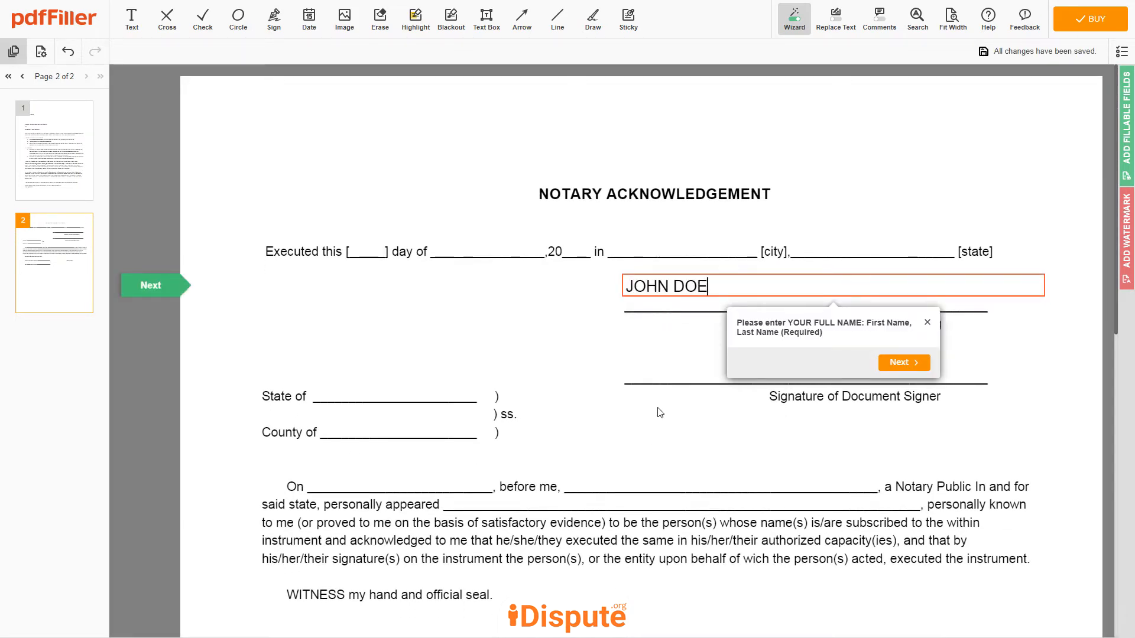
{"action": "left_click", "coordinate": [904, 363]}
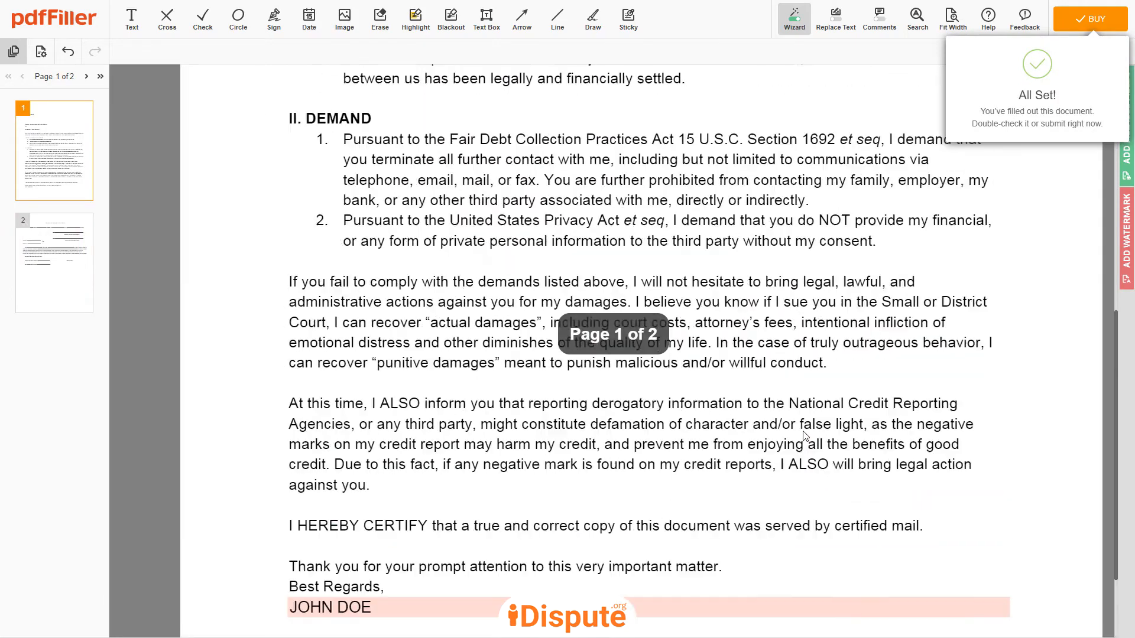